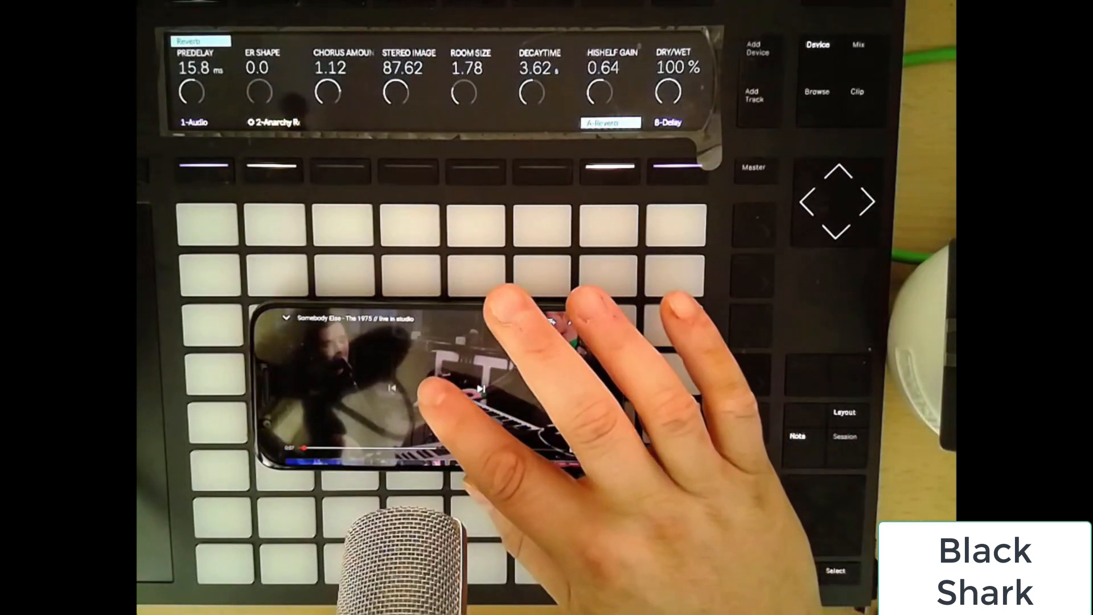
{"action": "left_click", "coordinate": [433, 388]}
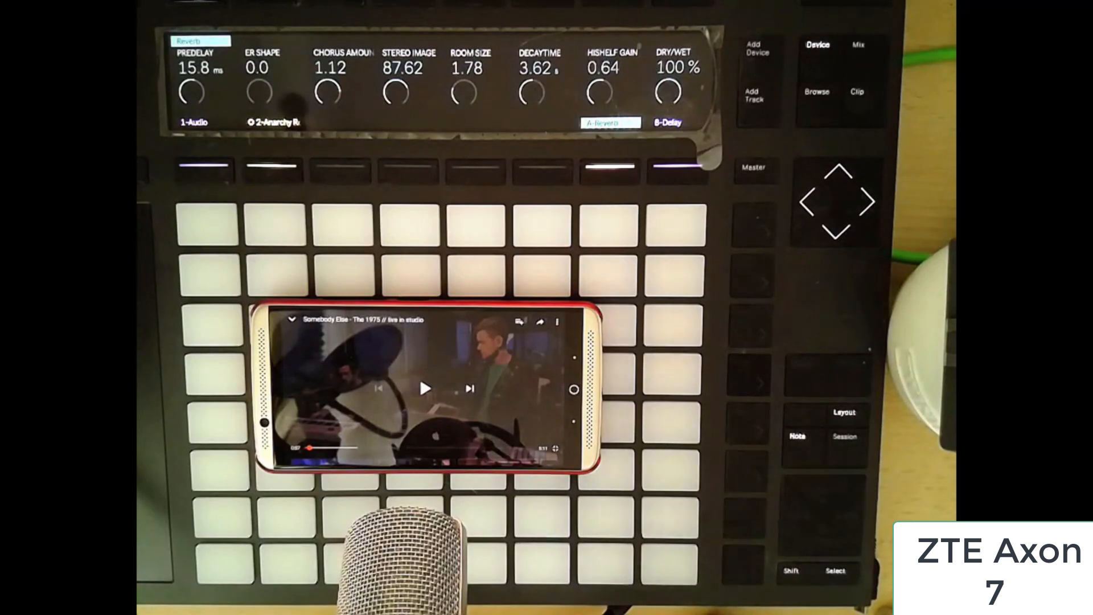
{"action": "left_click", "coordinate": [425, 388]}
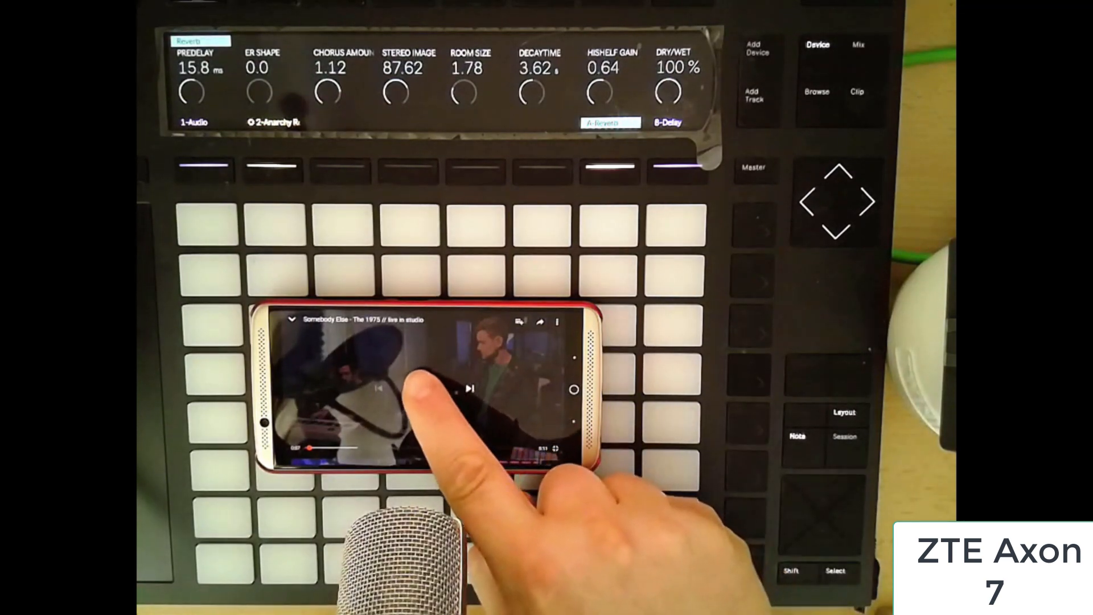